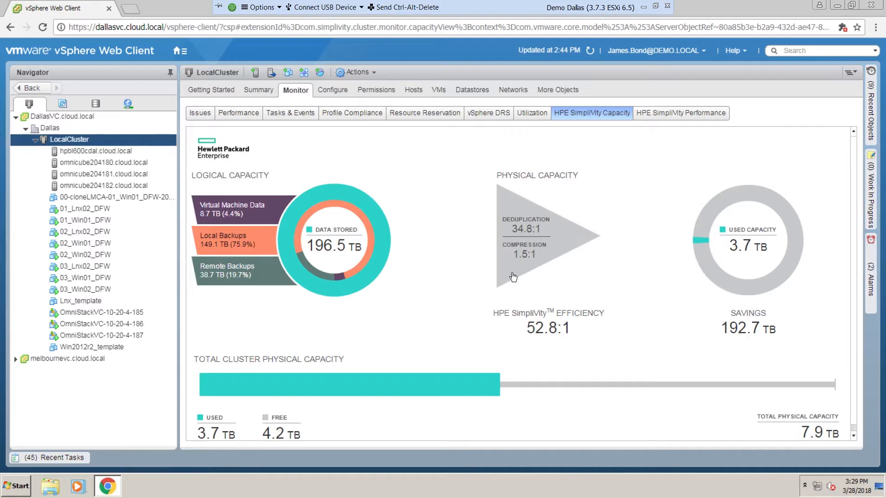
pyautogui.moveTo(513, 277)
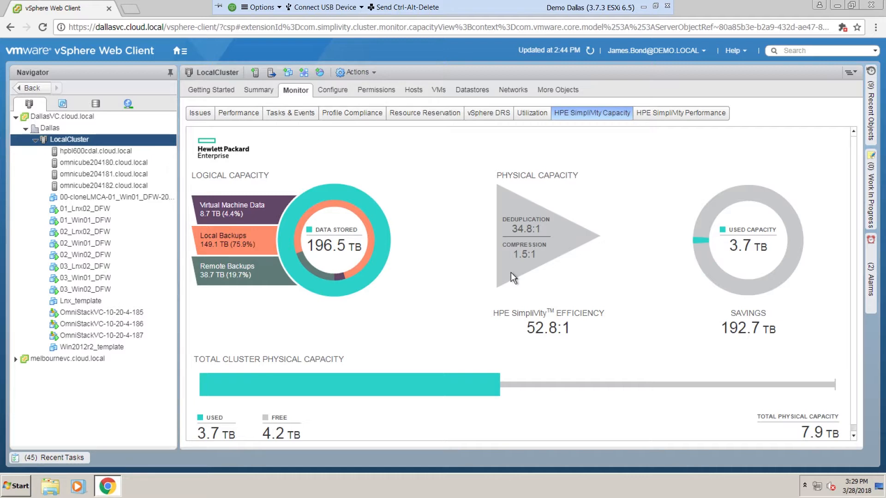
pyautogui.moveTo(505, 282)
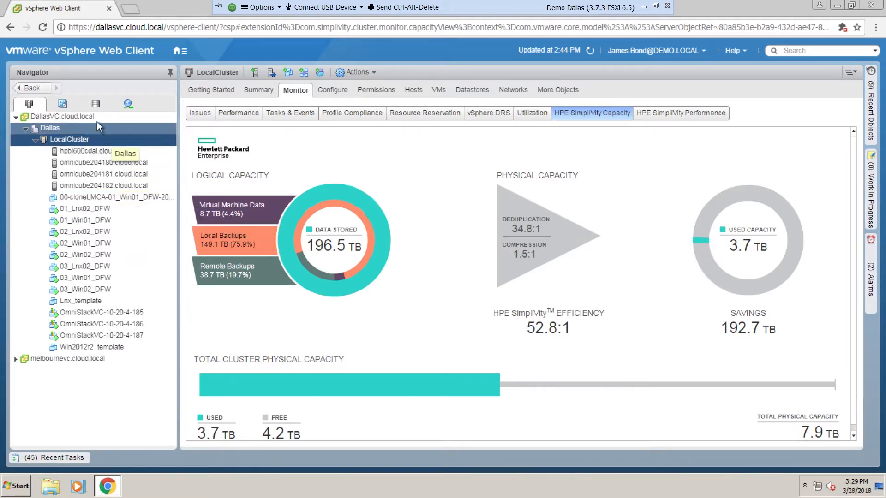
# - View the SVT_Dallas01 datastore summary in the Storage inventory
pyautogui.click(95, 103)
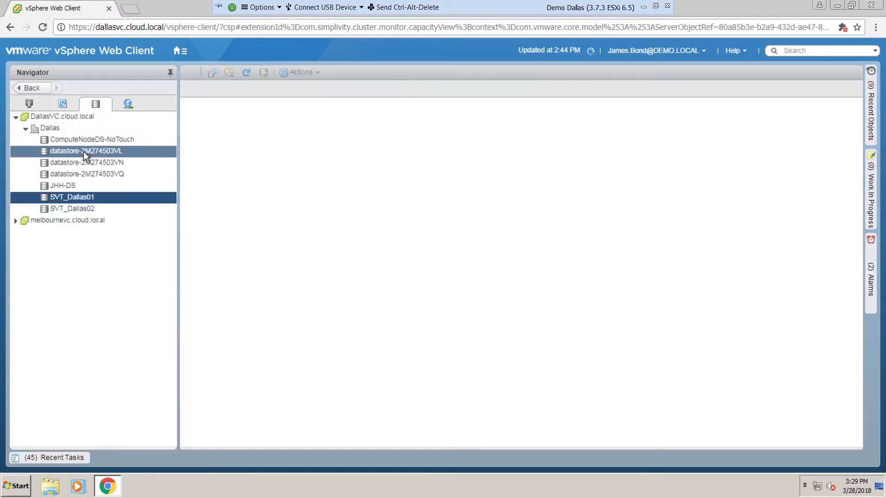
pyautogui.click(71, 197)
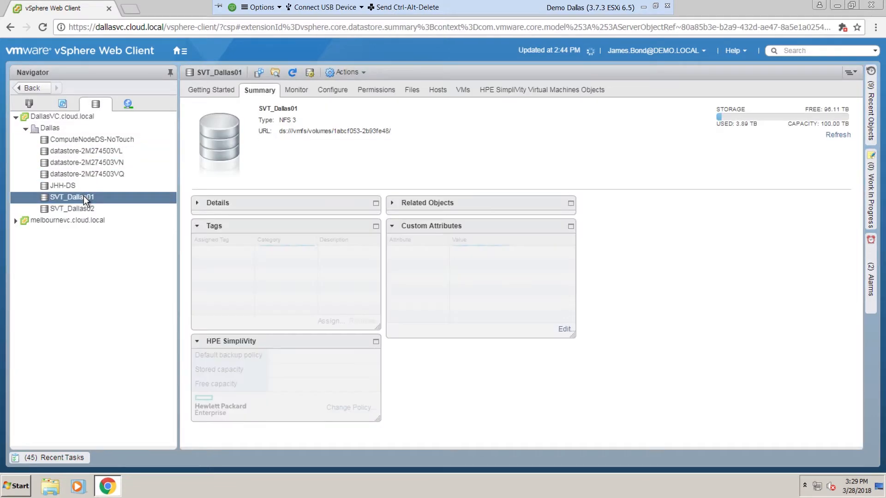
# - Navigate via Home to HPE SimpliVity Federation and list the federation's backup policies
pyautogui.click(183, 51)
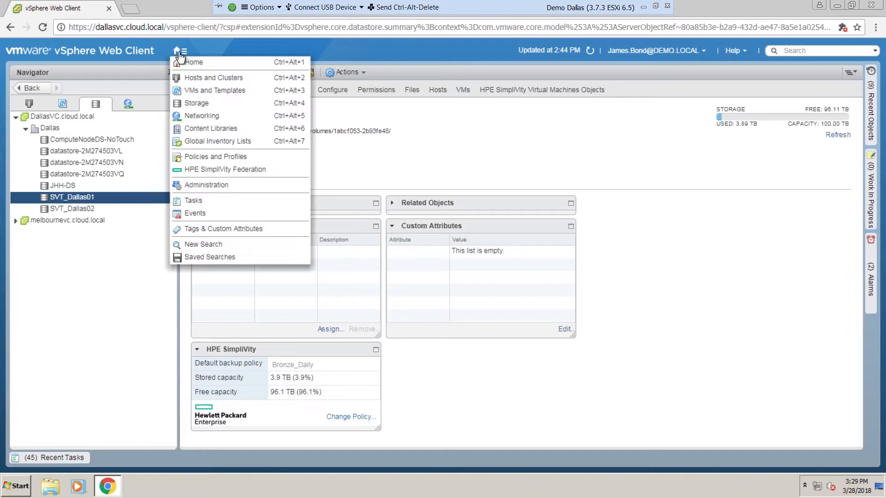
pyautogui.moveTo(226, 169)
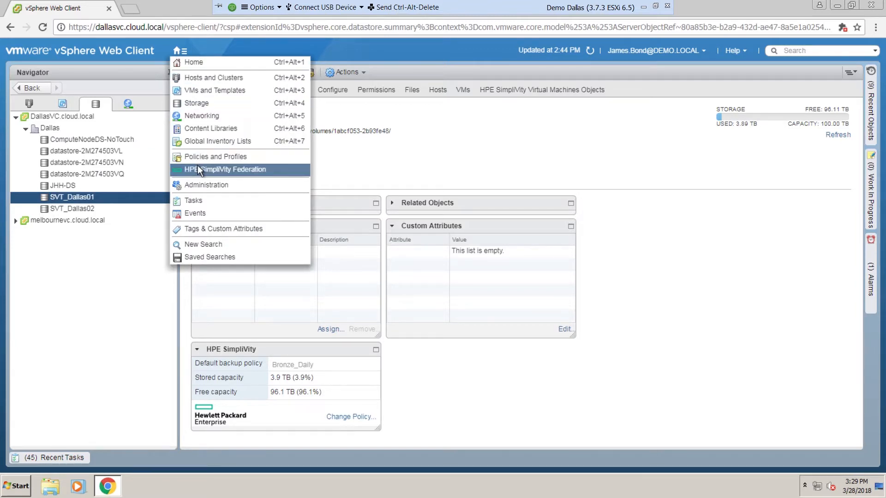
pyautogui.click(225, 169)
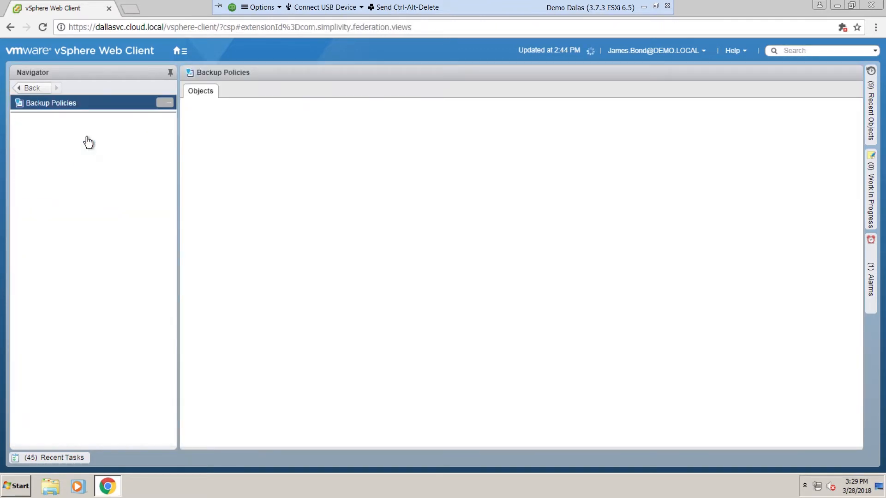
pyautogui.click(51, 103)
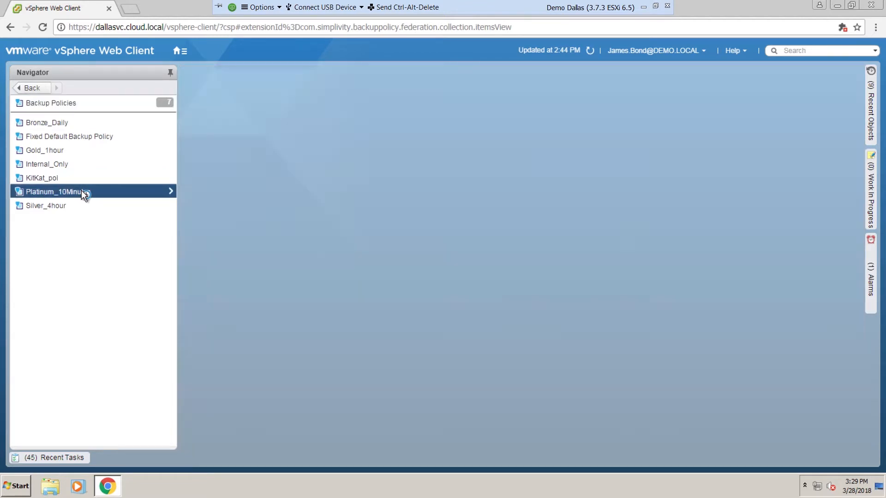
pyautogui.click(58, 192)
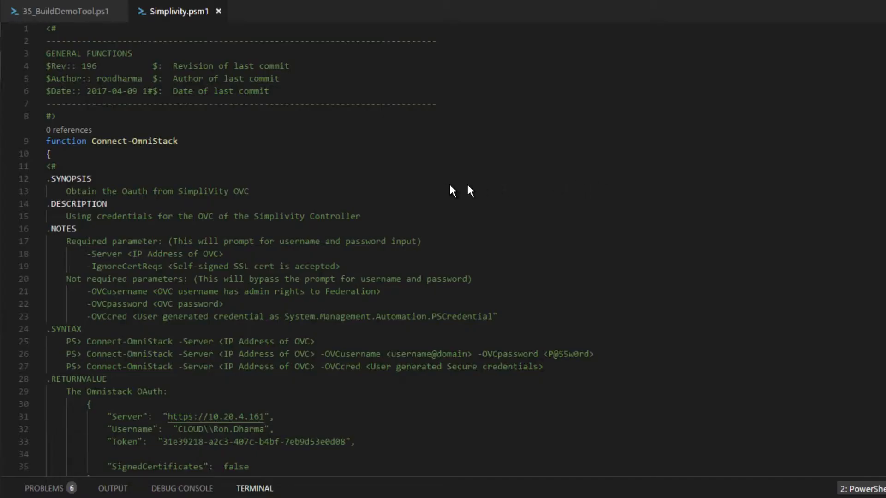
pyautogui.moveTo(441, 188)
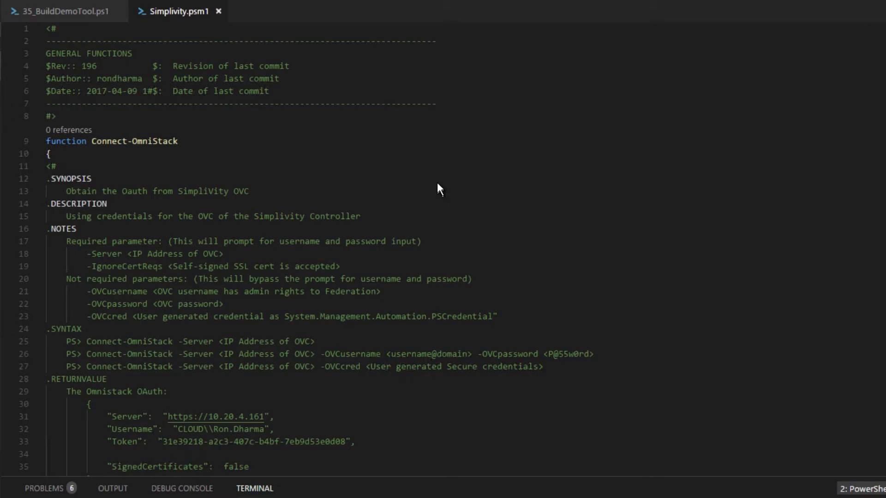
pyautogui.moveTo(84, 158)
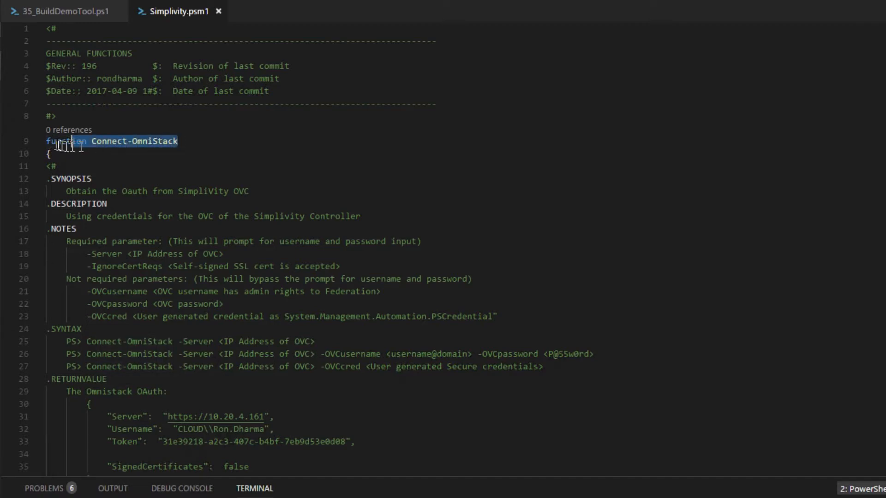
pyautogui.doubleClick(79, 203)
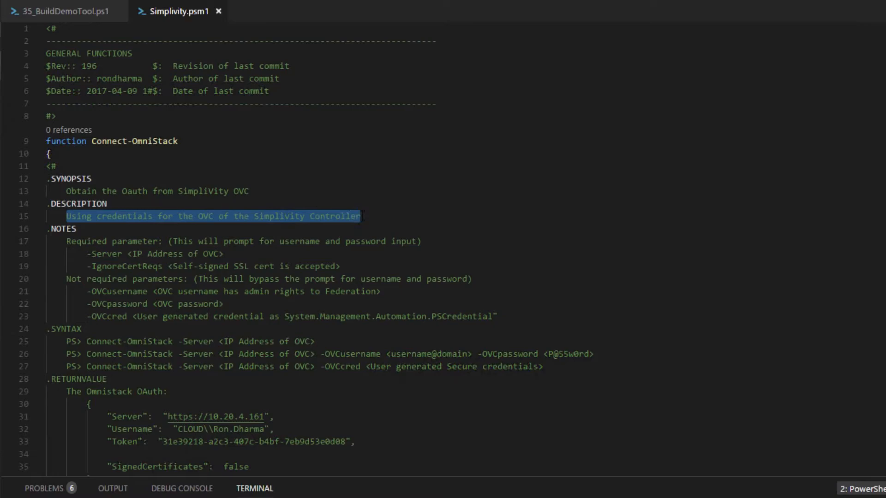
pyautogui.scroll(-3)
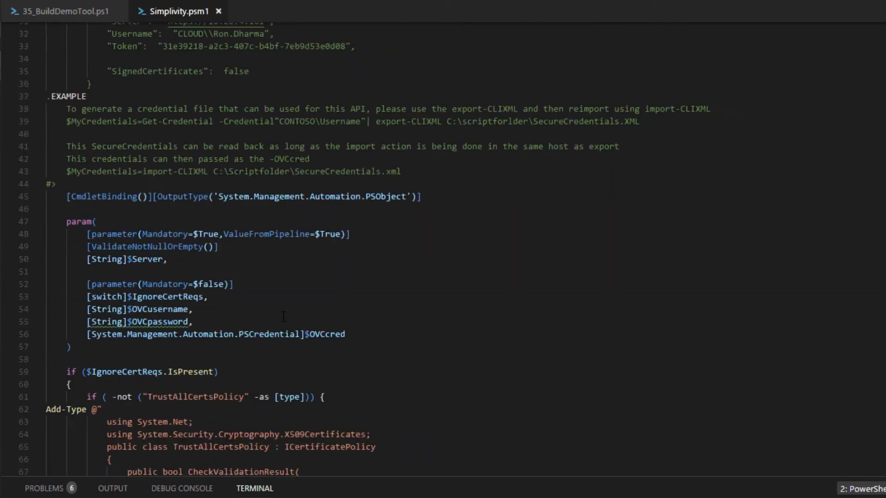
pyautogui.scroll(-3)
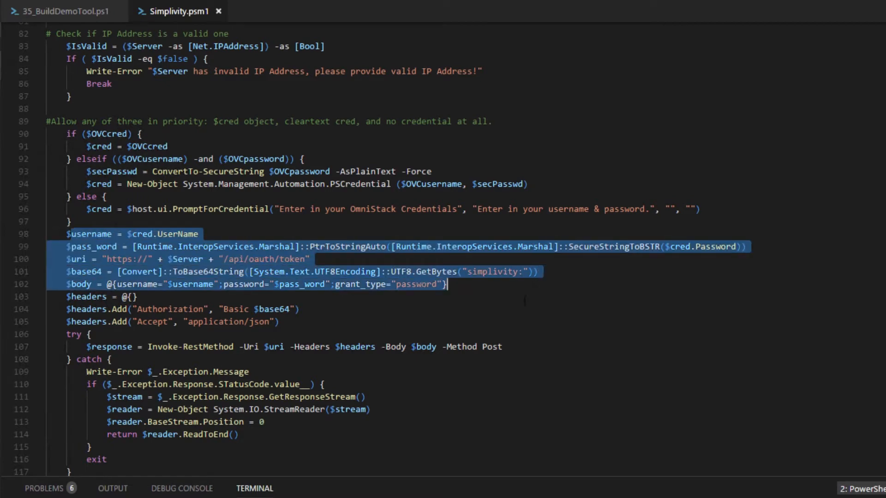
pyautogui.scroll(-3)
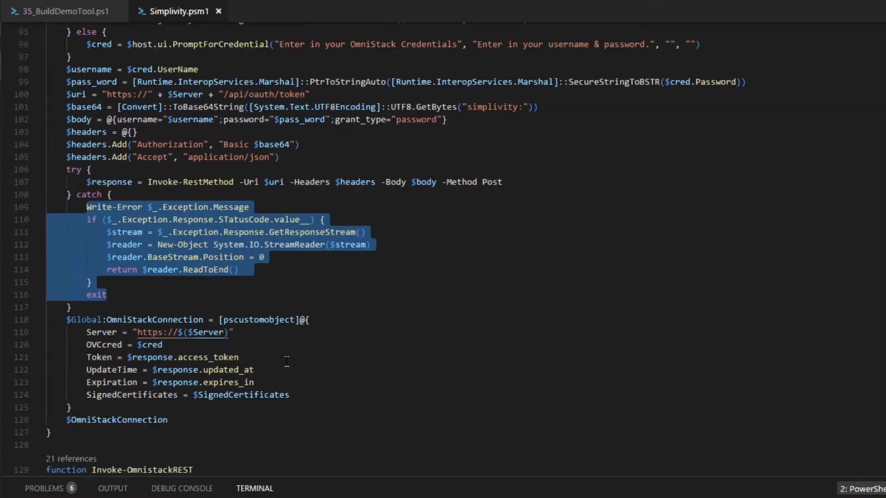
pyautogui.scroll(-3)
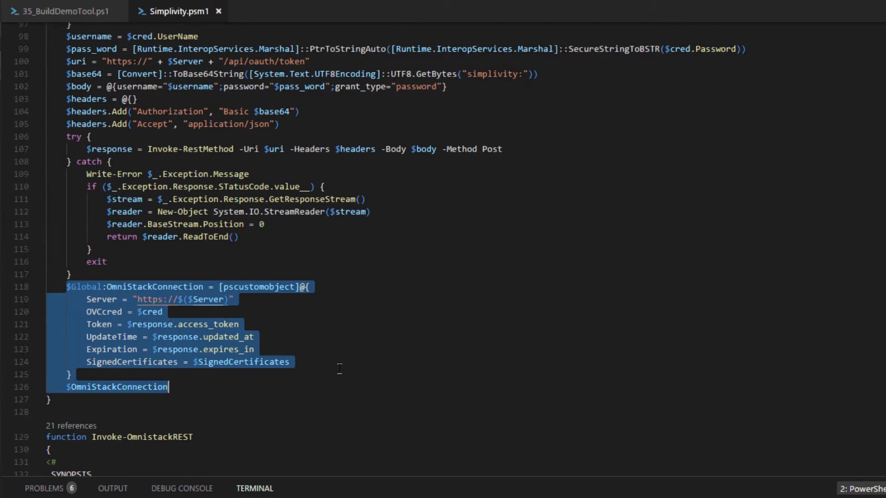
pyautogui.scroll(-3)
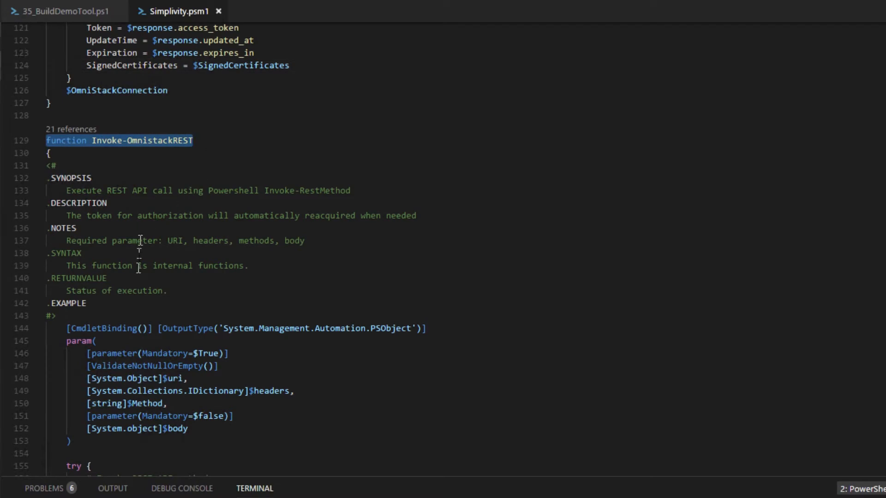
pyautogui.scroll(-3)
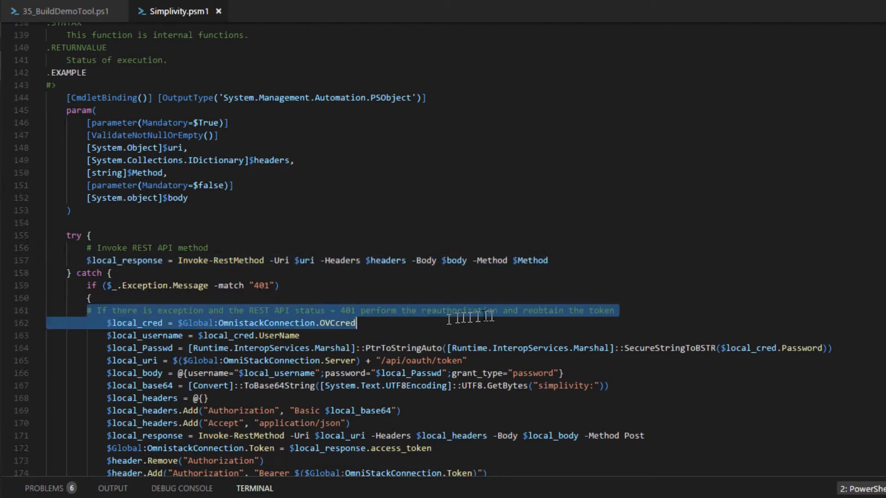
pyautogui.scroll(-3)
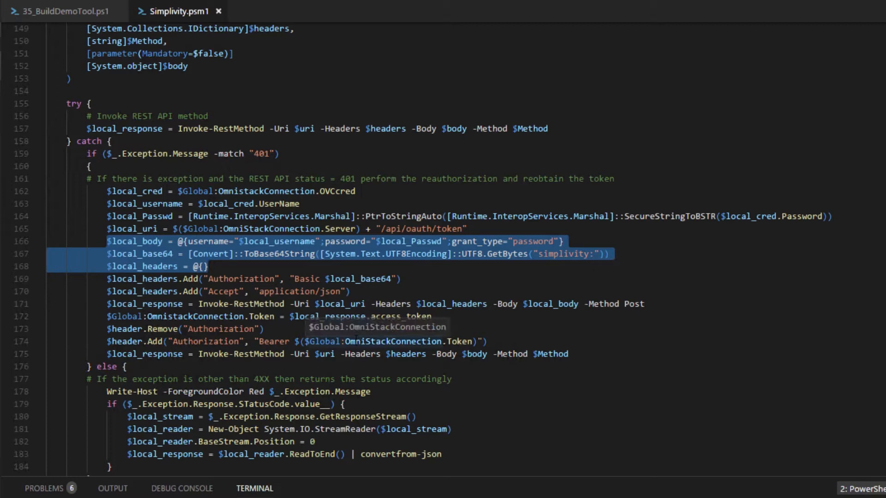
pyautogui.scroll(-3)
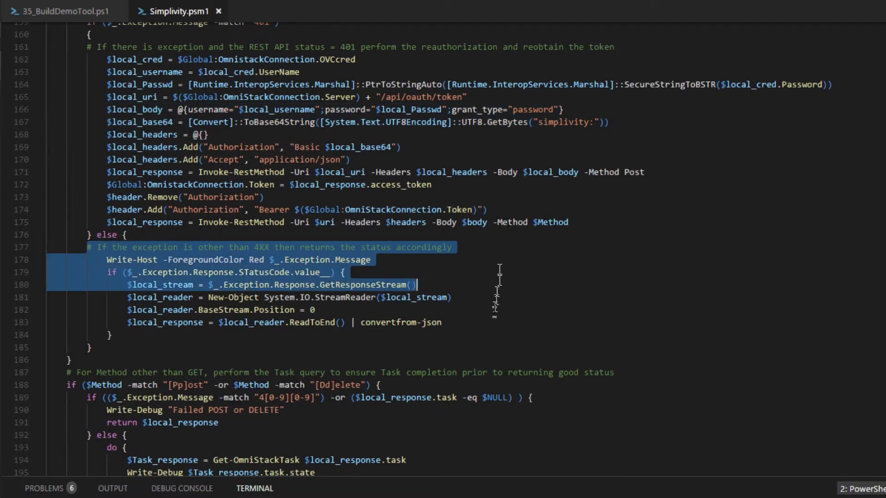
pyautogui.scroll(-3)
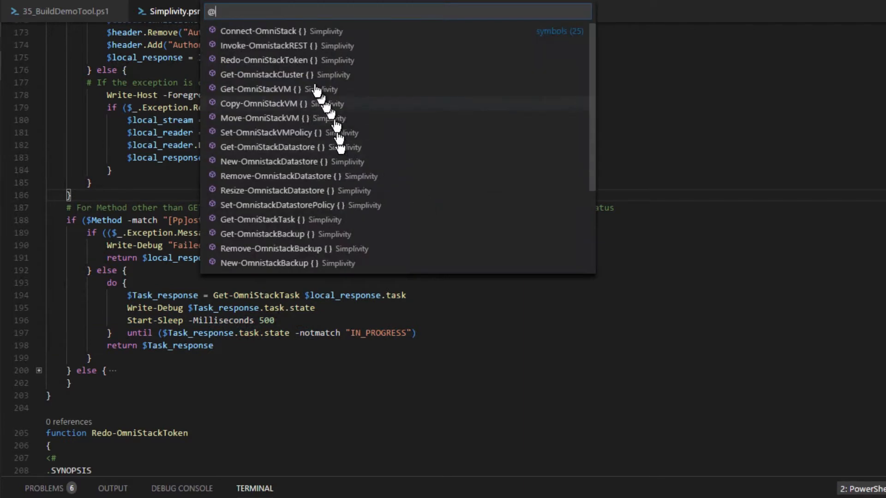
pyautogui.moveTo(294, 90)
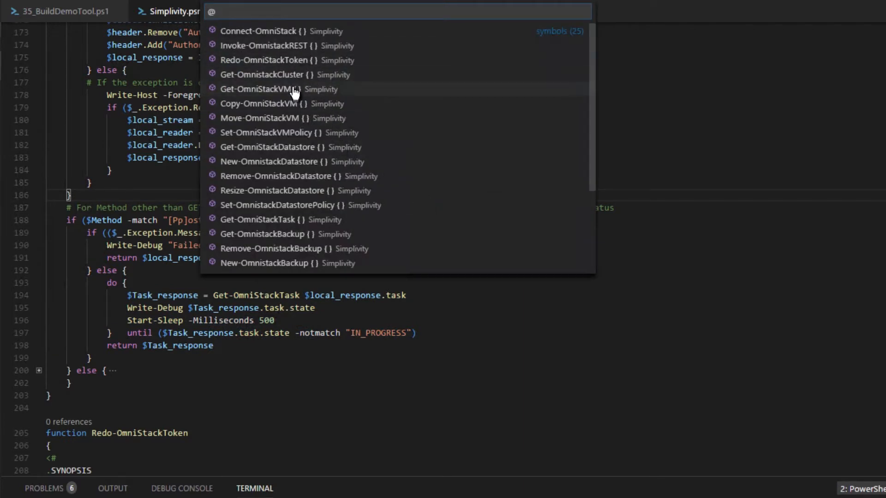
# - Jump to the Copy-OmniStackVM function and review its clone request code
pyautogui.scroll(-3)
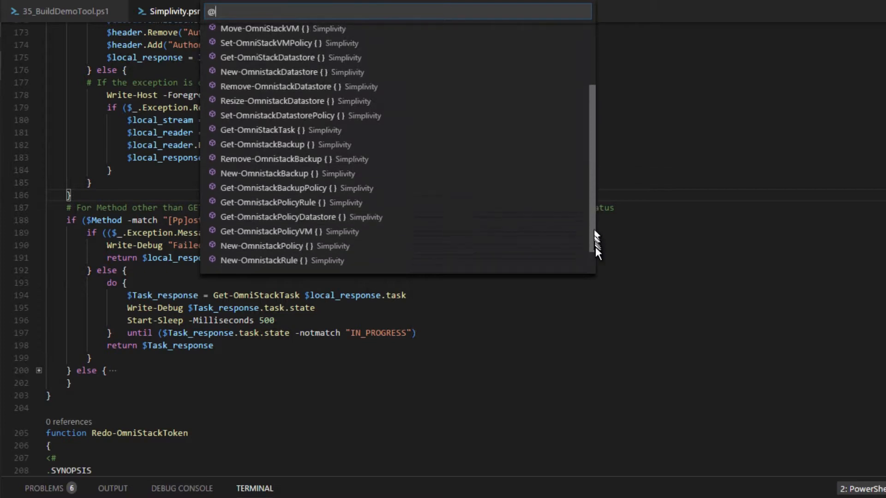
pyautogui.scroll(-3)
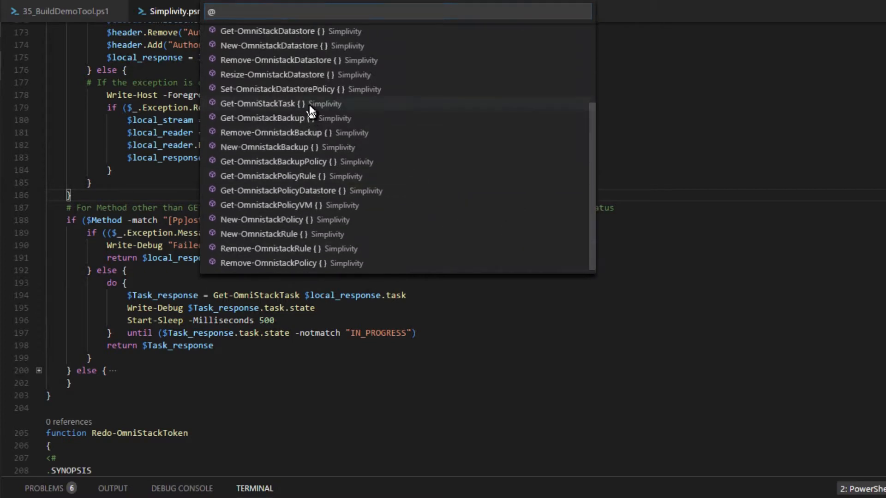
pyautogui.click(257, 103)
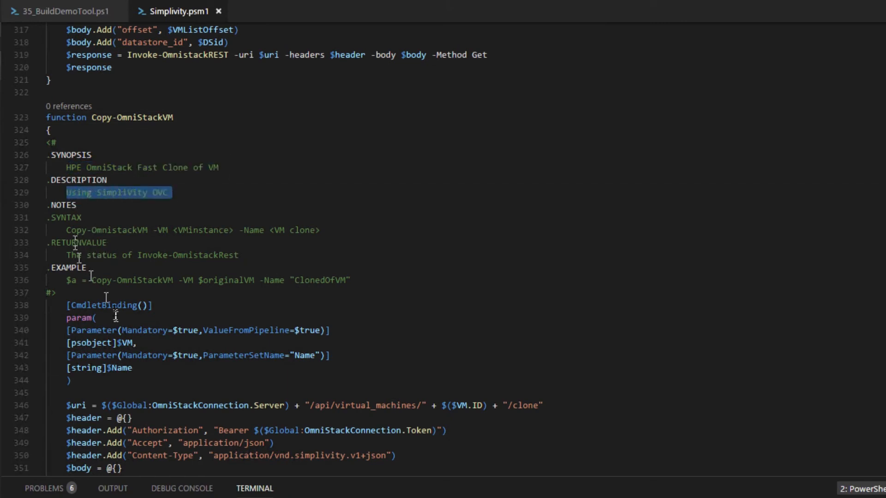
pyautogui.scroll(-3)
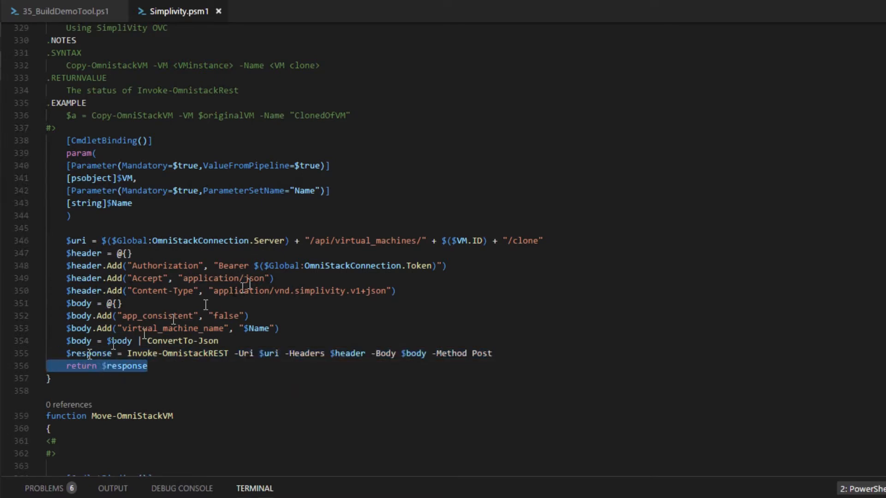
# - Switch to the 35_BuildDemoTool.ps1 script at its parameter block
pyautogui.click(62, 11)
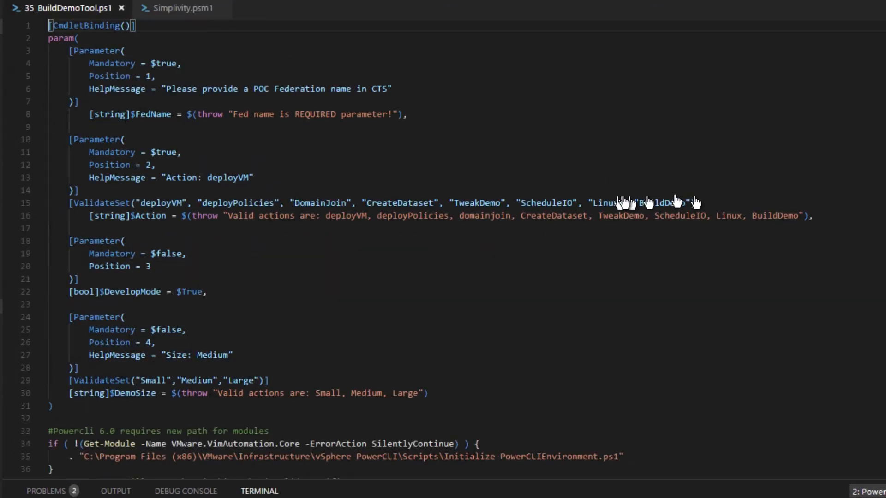
pyautogui.moveTo(346, 151)
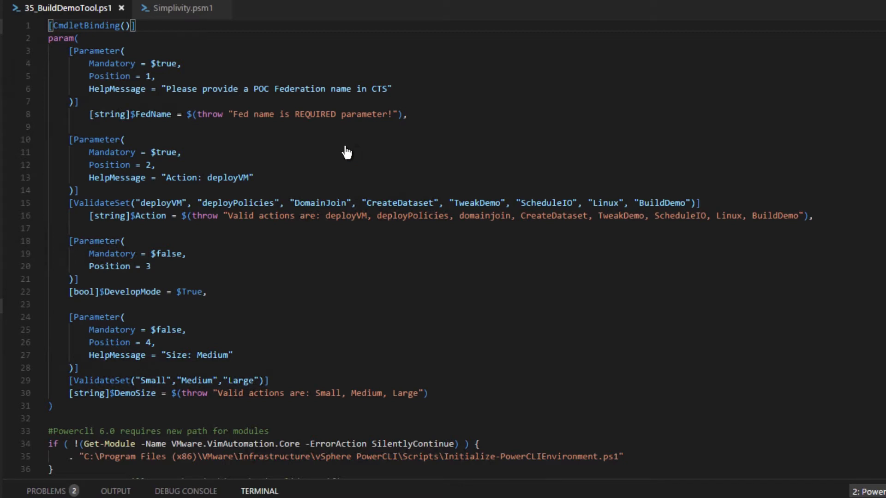
pyautogui.moveTo(277, 203)
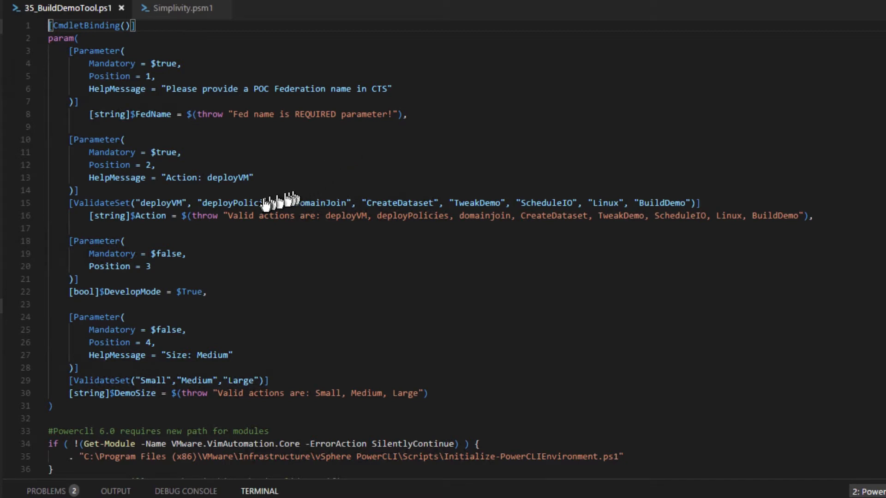
# - Highlight the deployPolicies action value and review the script's action list toward FixRulesPolicies
pyautogui.doubleClick(237, 203)
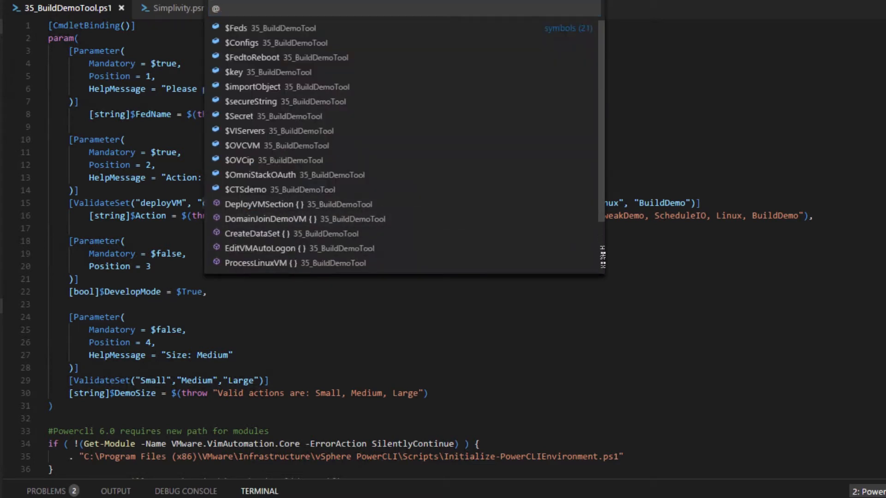
pyautogui.scroll(-3)
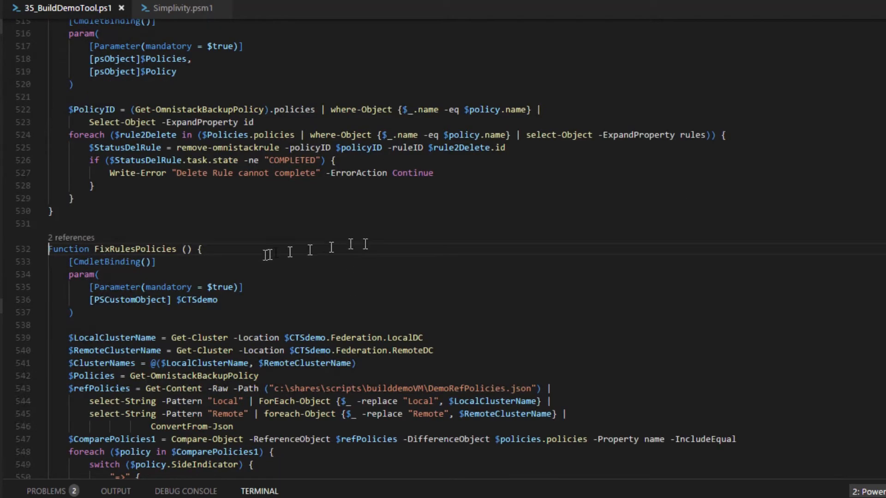
pyautogui.scroll(-3)
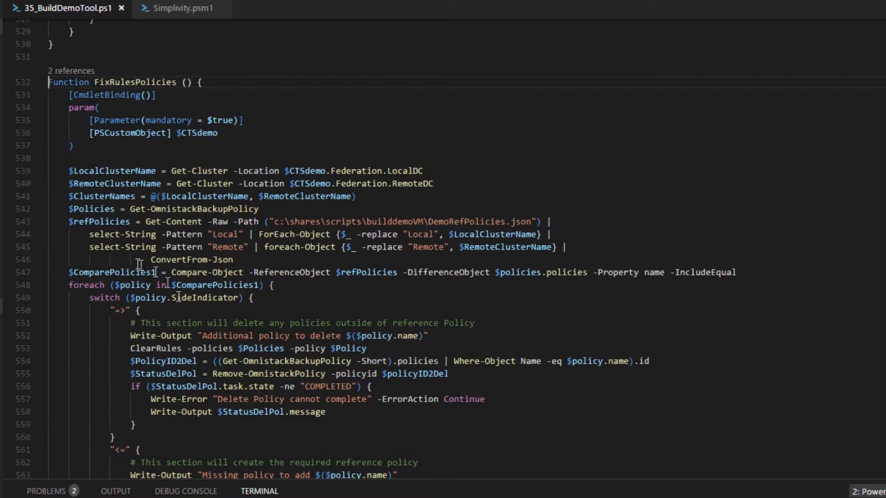
pyautogui.doubleClick(118, 273)
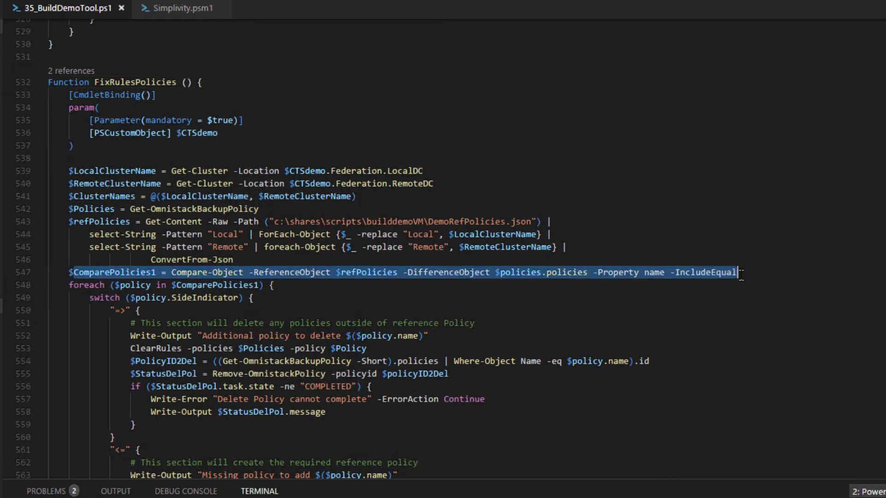
pyautogui.scroll(-3)
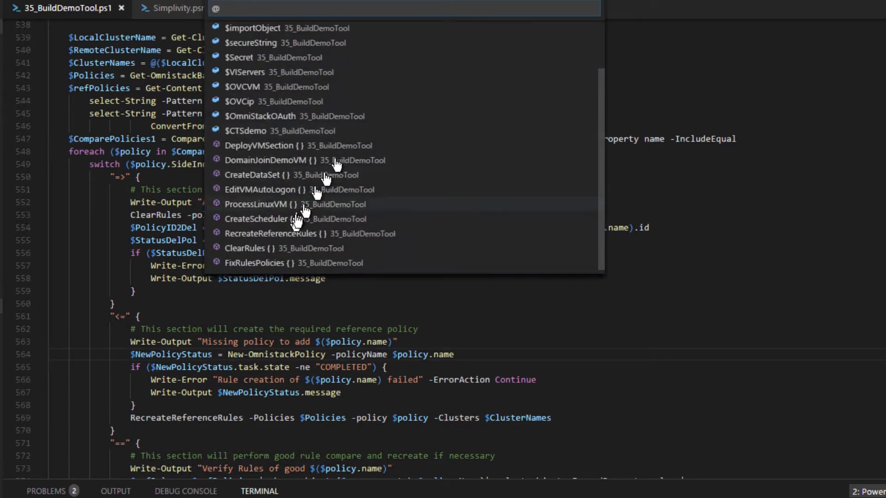
pyautogui.moveTo(269, 251)
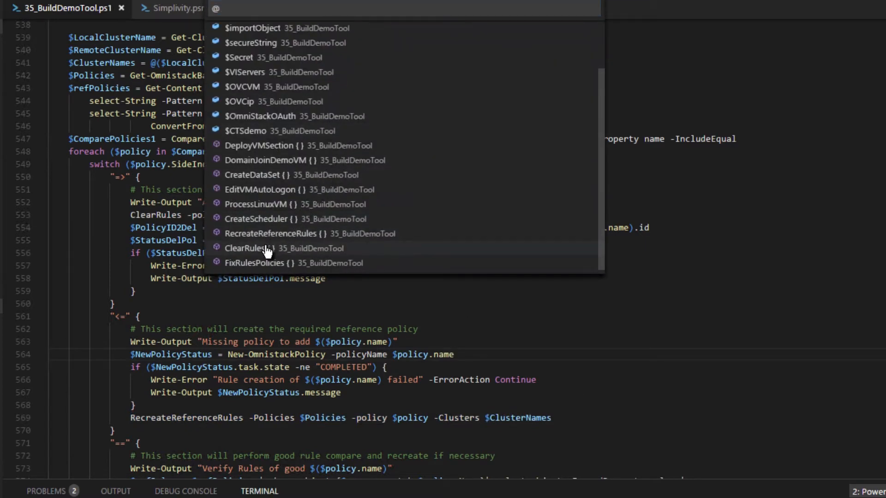
# - Jump to the ClearRules function definition and read through its body
pyautogui.click(247, 248)
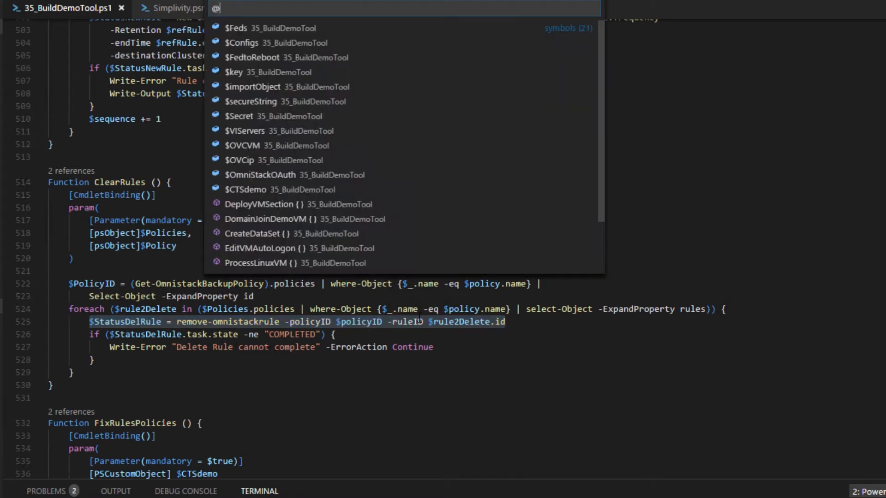
pyautogui.scroll(-3)
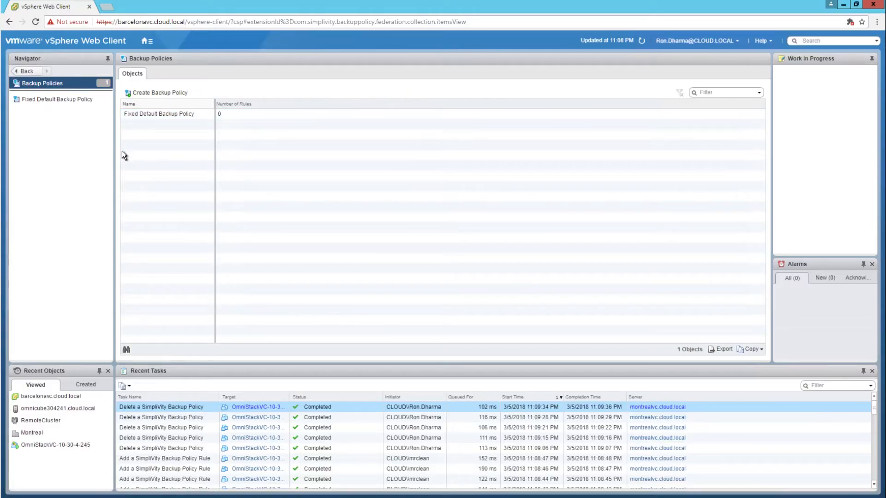
# - View the rules Summary of the Fixed Default Backup Policy
pyautogui.click(56, 99)
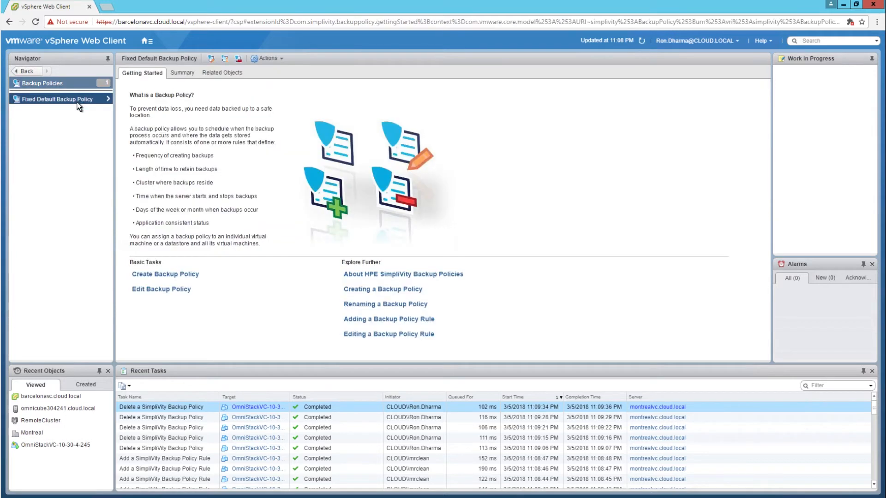
pyautogui.click(180, 72)
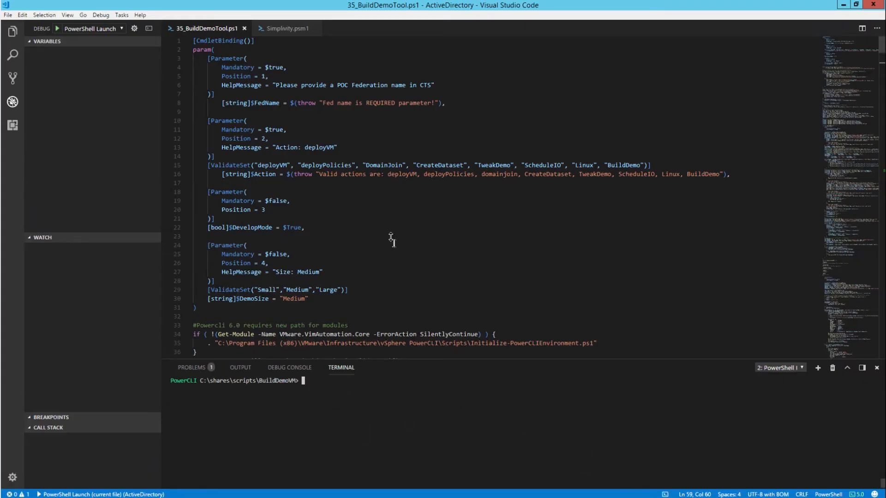
# - Launch the script with FedName barcelona and Action deployPolicies in the terminal
pyautogui.doubleClick(325, 165)
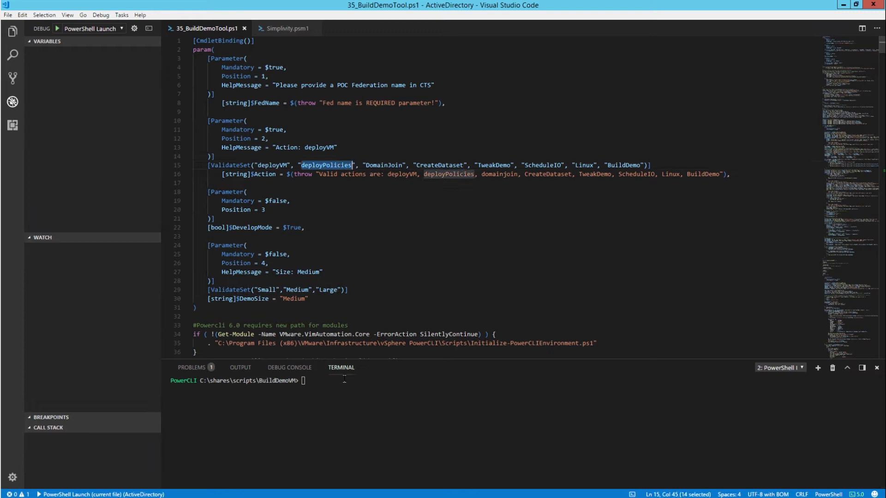
pyautogui.moveTo(222, 194)
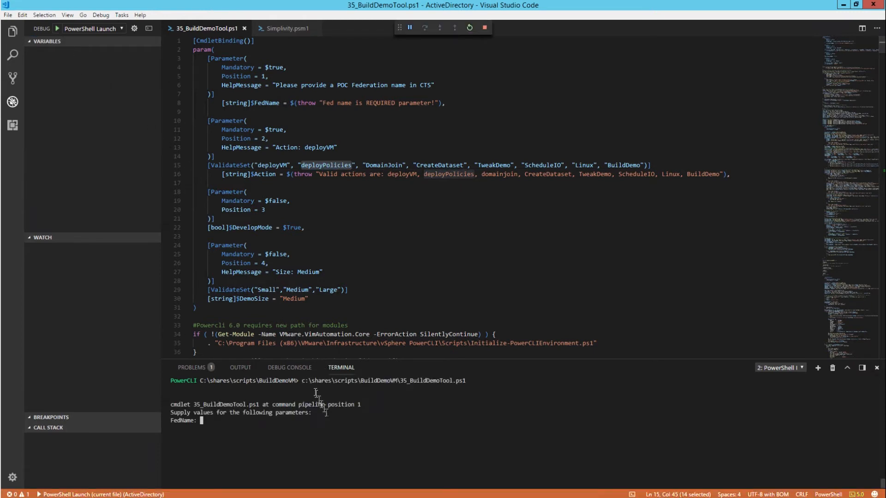
pyautogui.write('barce;')
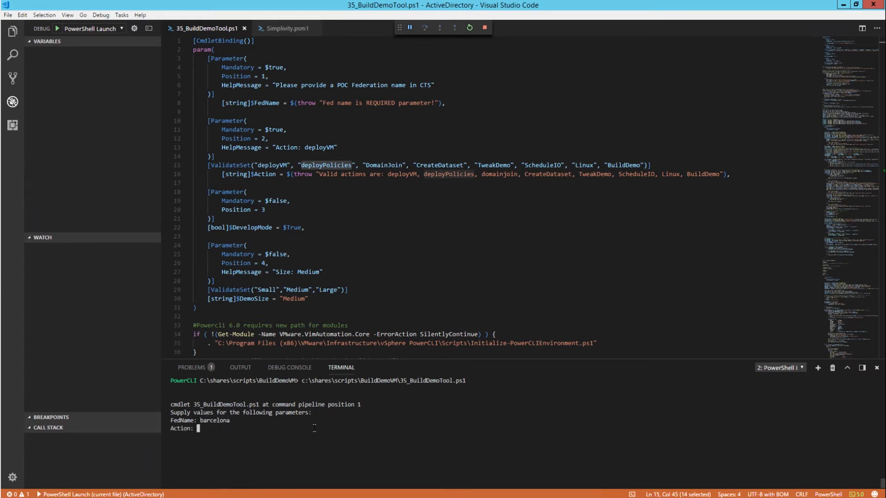
pyautogui.write('deploypo')
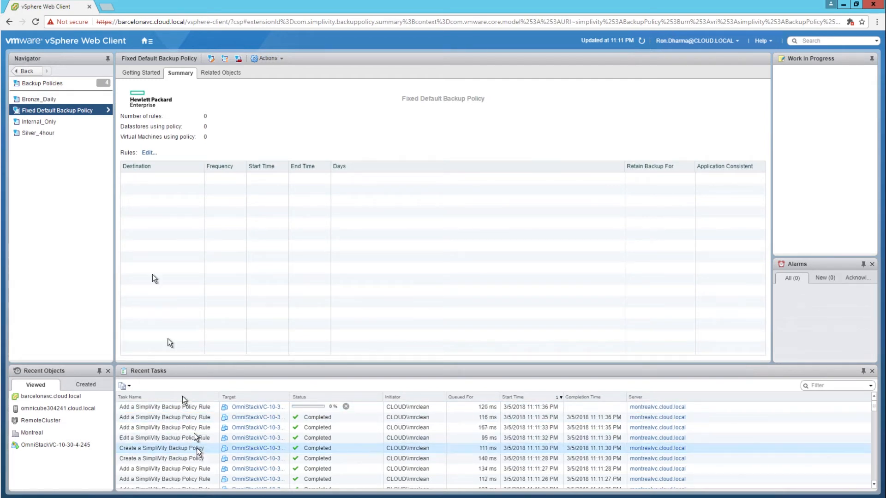
# - Check the Bronze_Daily policy's rules, refresh, and move to Platinum_10Minutes
pyautogui.click(38, 99)
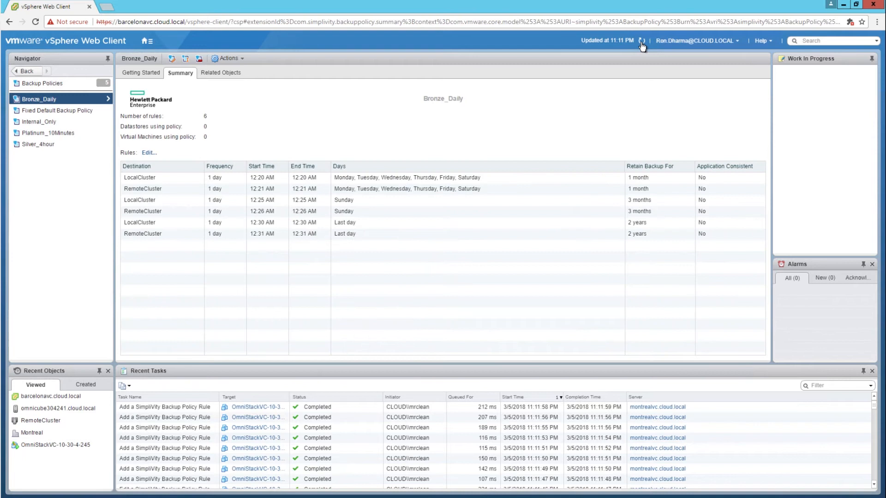
pyautogui.click(48, 133)
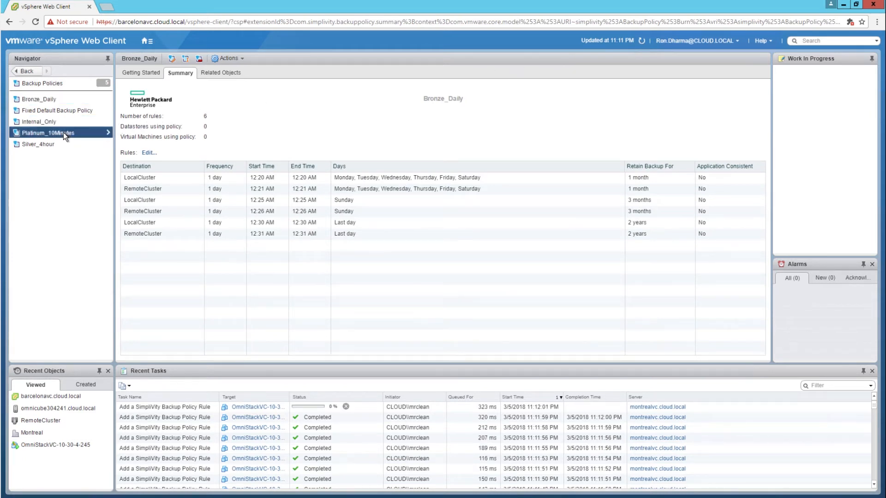
pyautogui.click(48, 133)
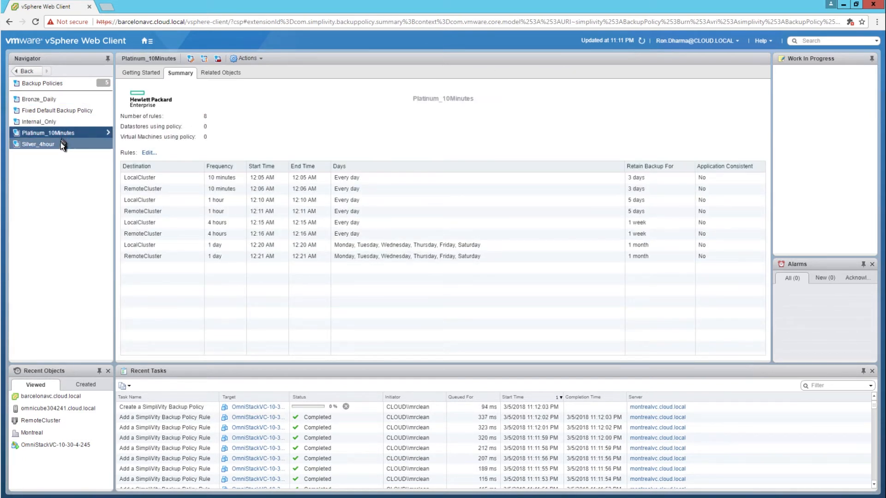
# - Check the Silver_4hour policy's rules and return to Platinum_10Minutes
pyautogui.click(38, 144)
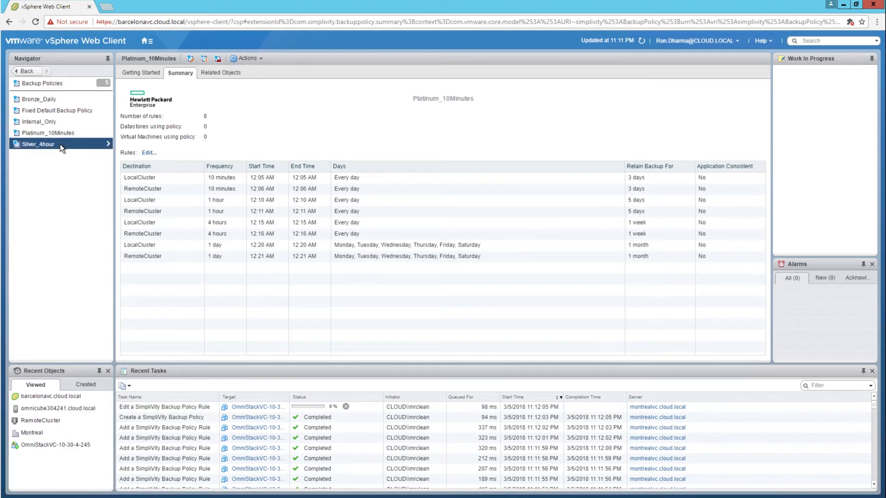
pyautogui.click(38, 144)
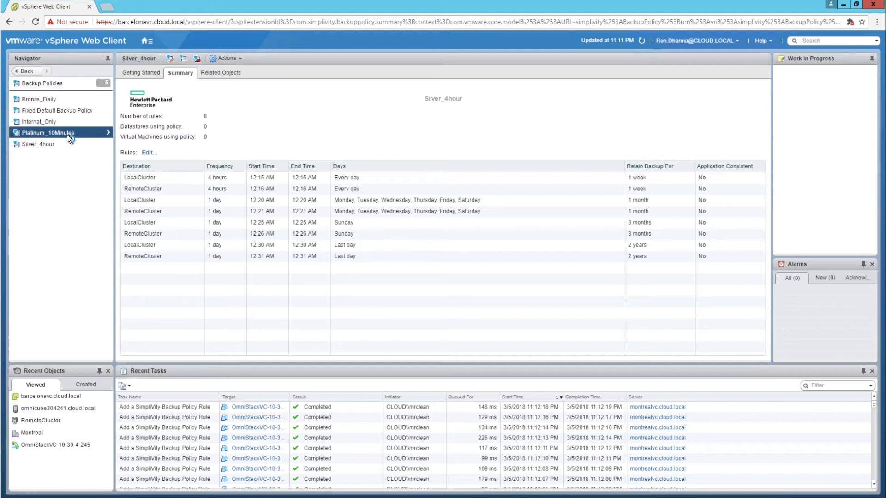
pyautogui.click(47, 133)
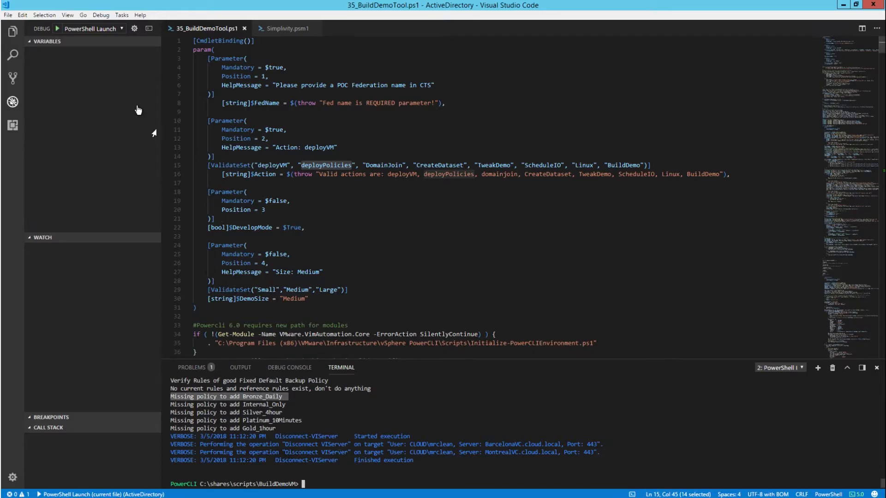
pyautogui.moveTo(442, 173)
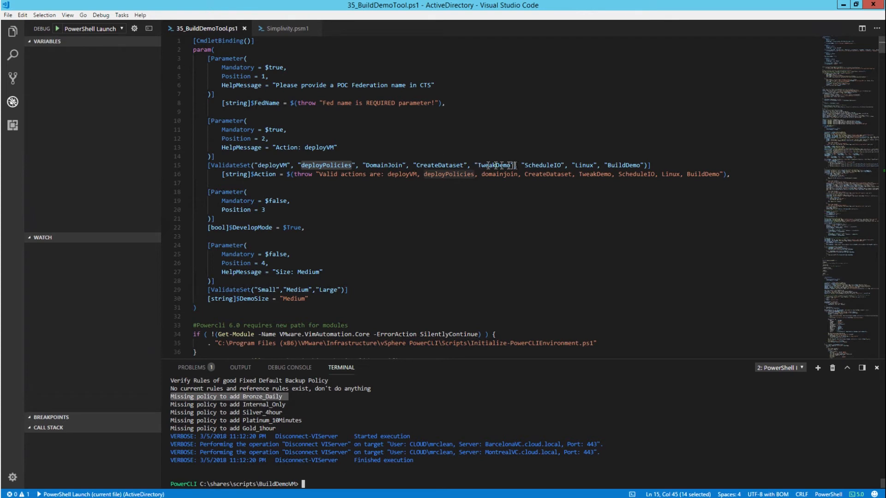
# - Launch the script with FedName barcelona and Action deployVM in the terminal
pyautogui.doubleClick(273, 165)
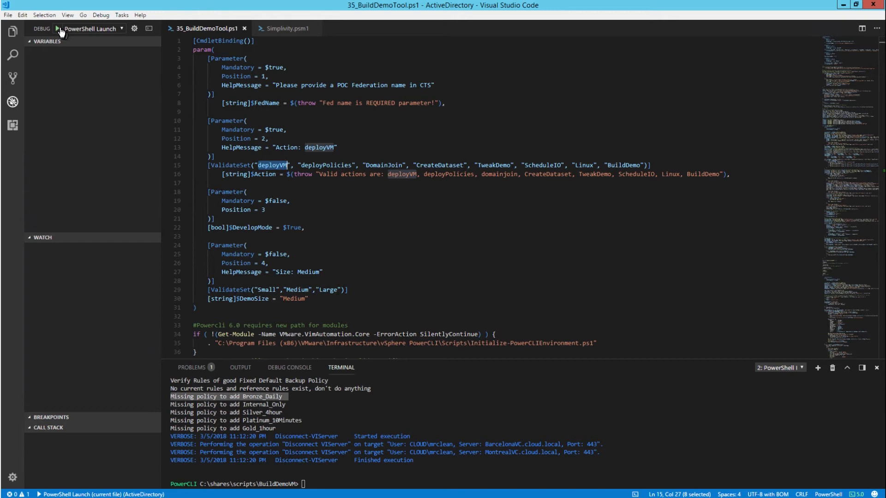
pyautogui.click(56, 29)
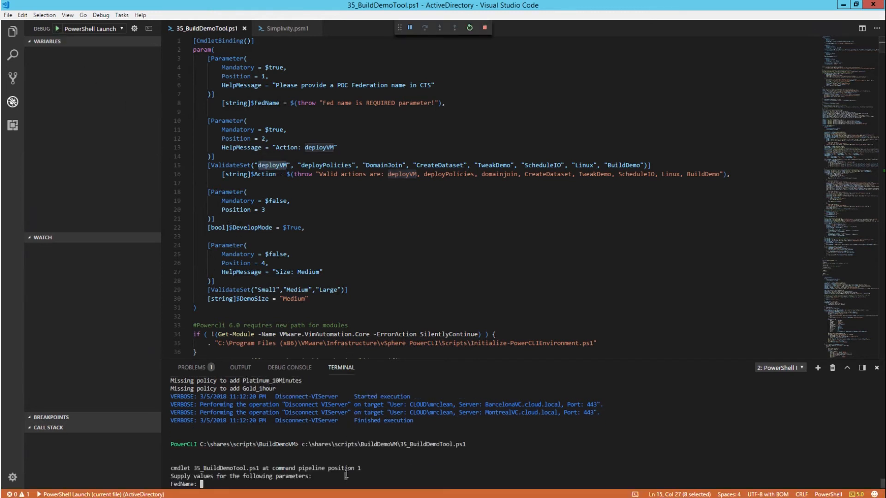
pyautogui.write('barcelona')
pyautogui.write('d')
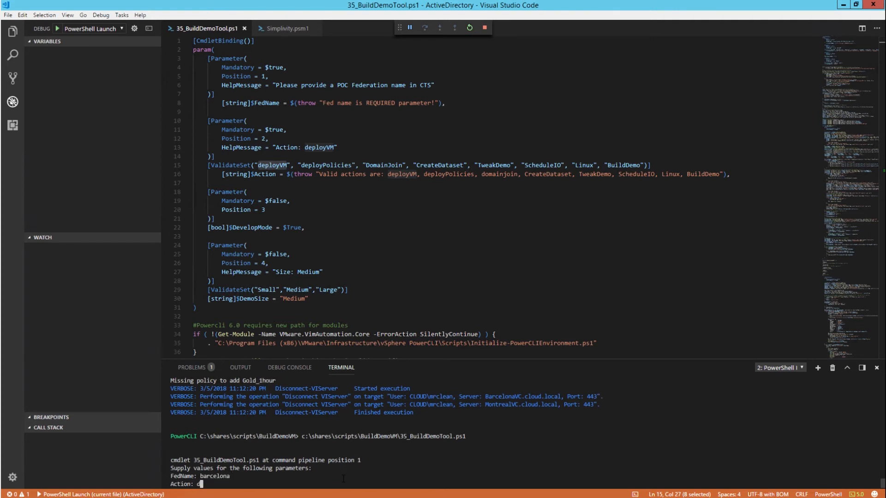
pyautogui.write('eployVM')
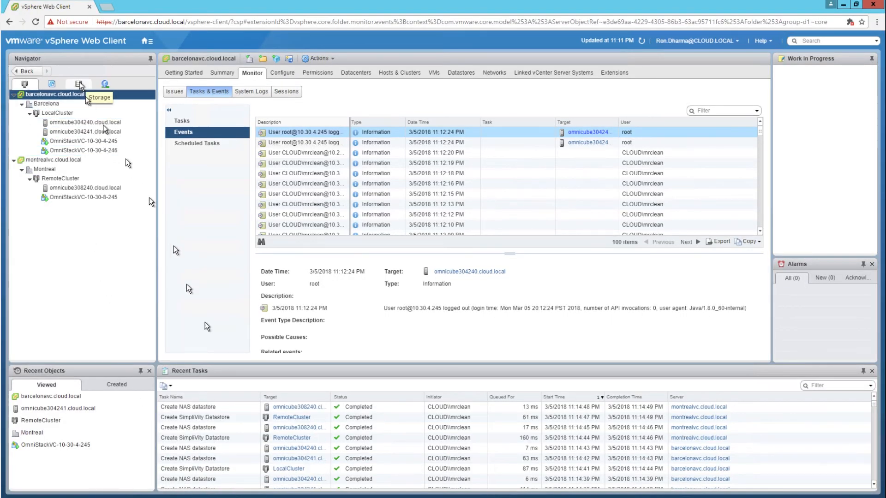
# - Return to Hosts and Clusters and view the Win2012r2_templateDR VM under RemoteCluster
pyautogui.click(188, 407)
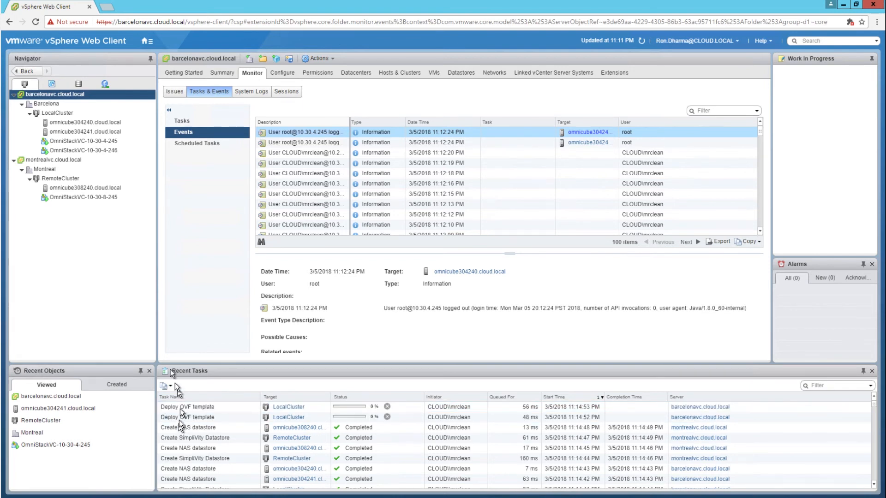
pyautogui.click(79, 83)
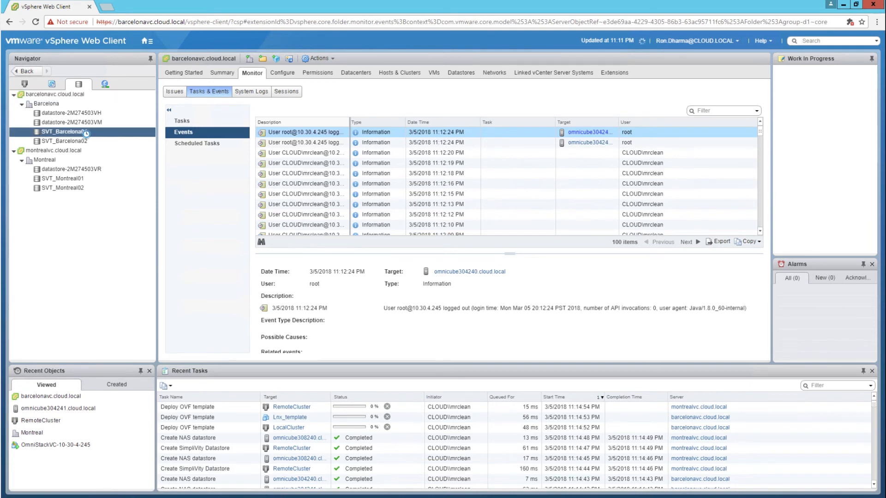
pyautogui.click(82, 150)
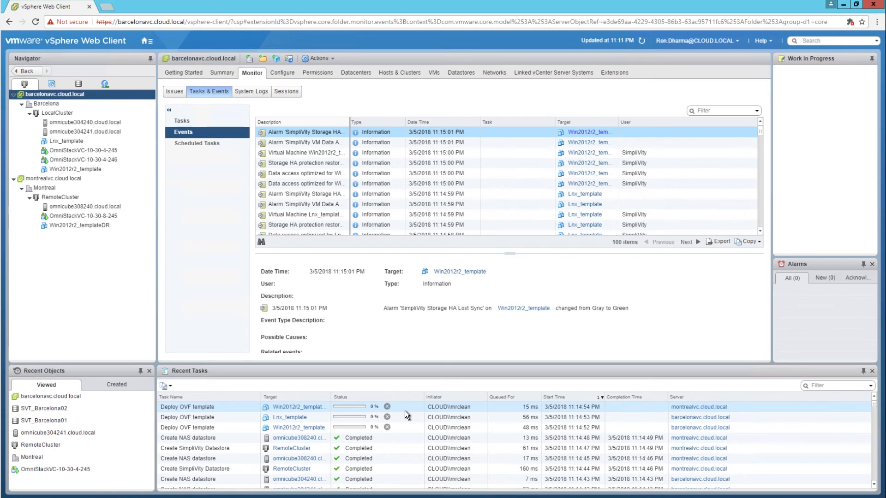
pyautogui.click(79, 225)
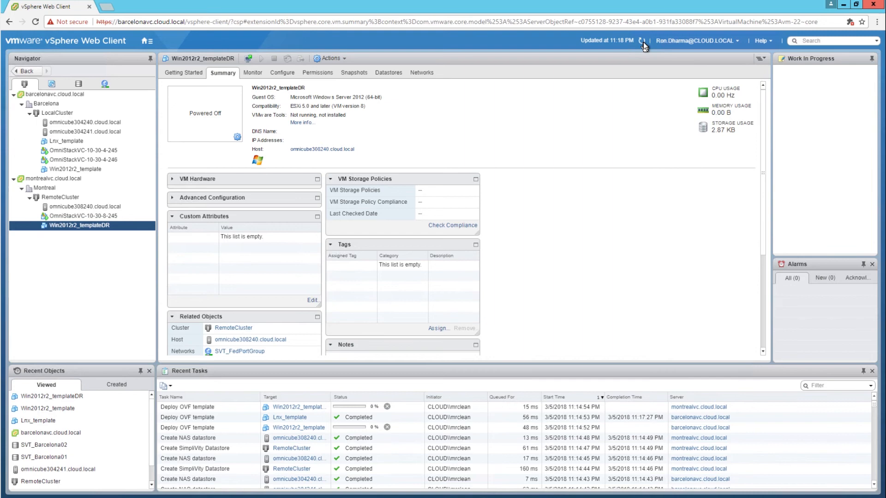
# - Refresh the inventory until Lnx and Win clones 01–05 appear under LocalCluster and RemoteCluster
pyautogui.click(75, 169)
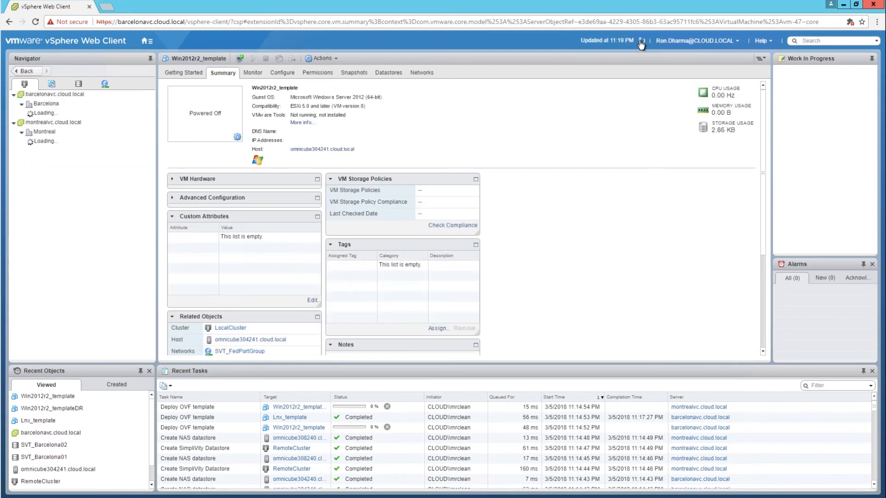
pyautogui.click(21, 103)
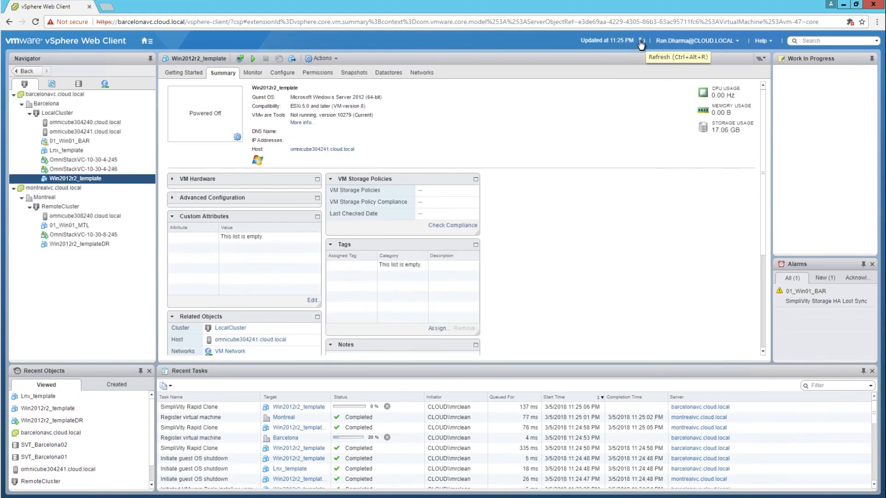
pyautogui.click(641, 41)
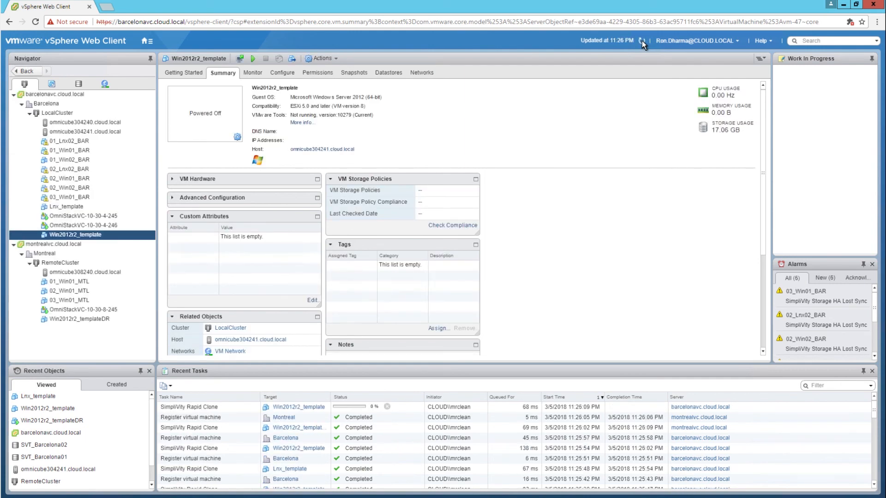
pyautogui.click(642, 40)
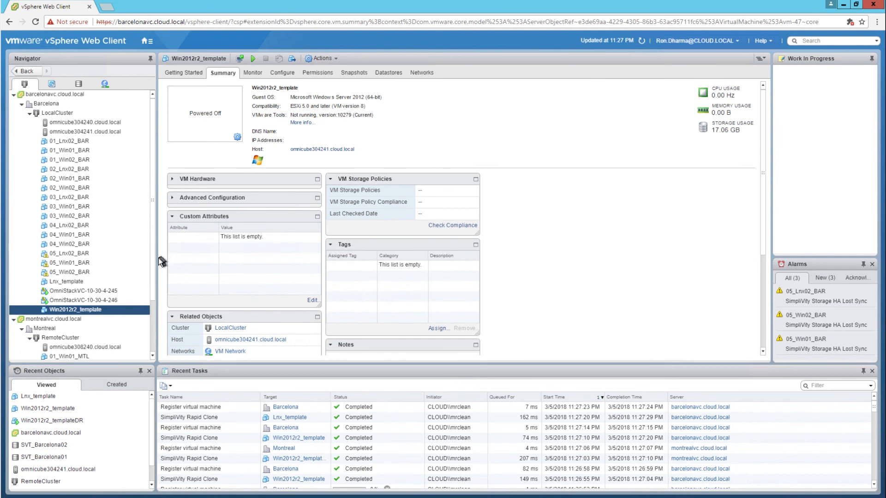
pyautogui.scroll(-3)
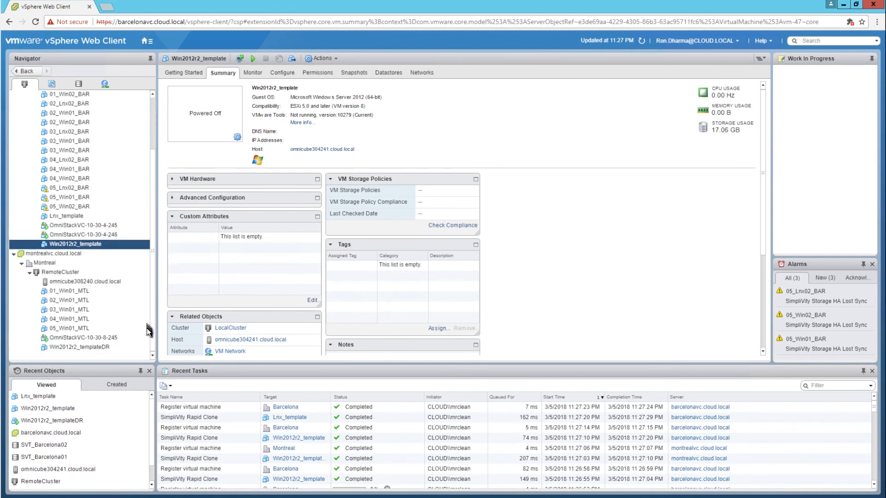